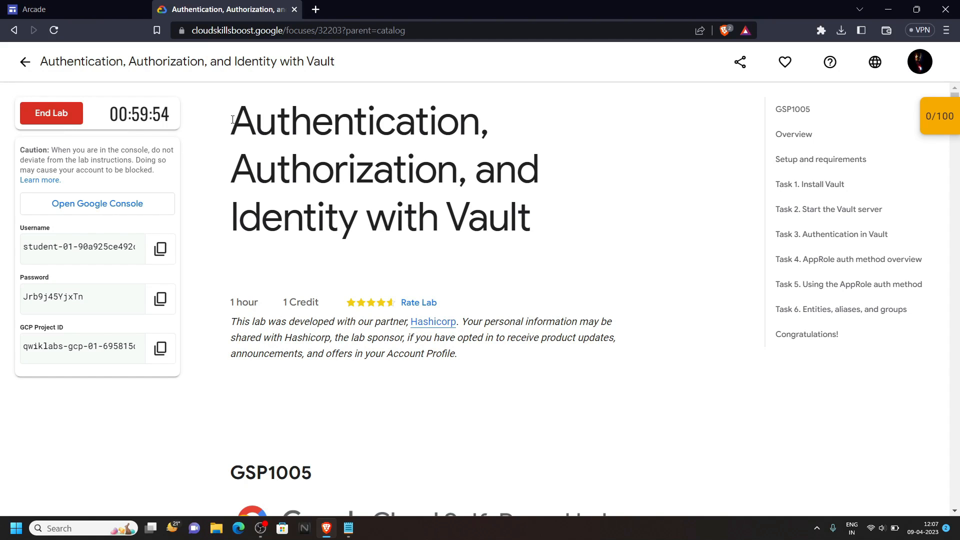
# From the running Vault lab page, launch the lab's Google Cloud console sign-in.
pyautogui.doubleClick(269, 121)
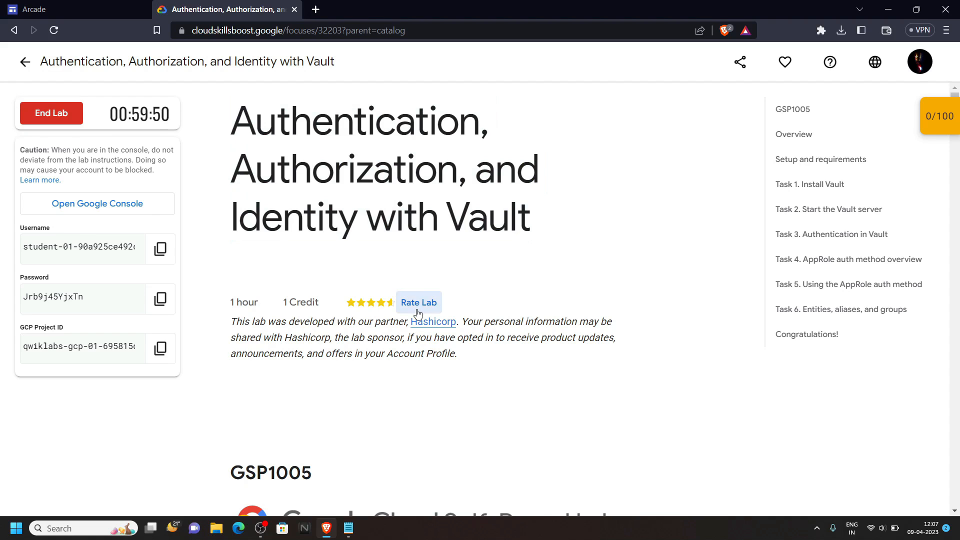
pyautogui.click(160, 249)
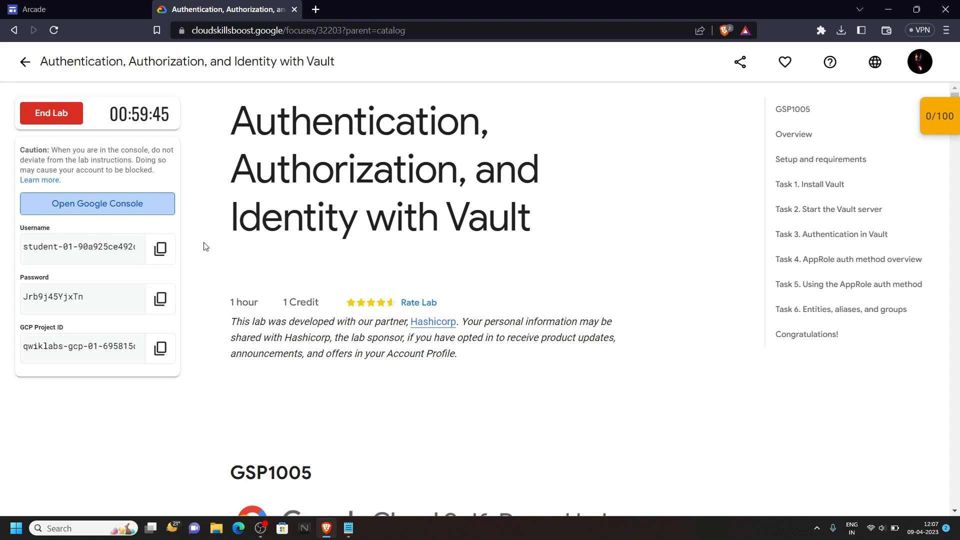
# Sign in with the lab student email and password and acknowledge the new-account notice.
pyautogui.click(97, 203)
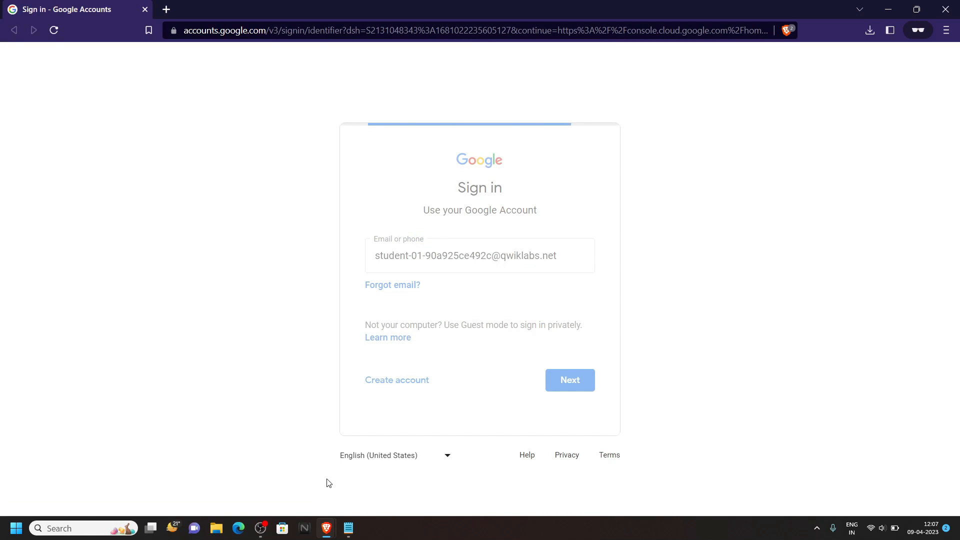
pyautogui.click(160, 297)
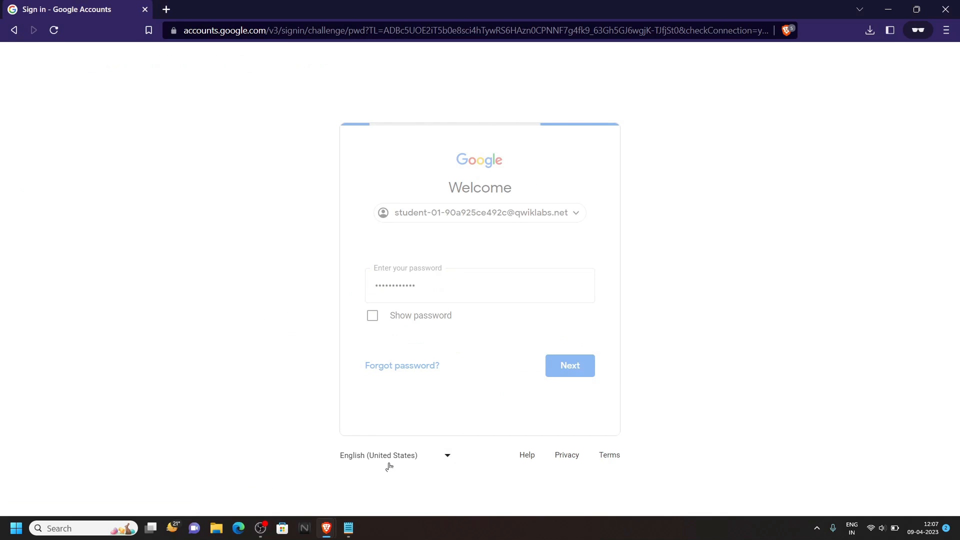
pyautogui.click(569, 366)
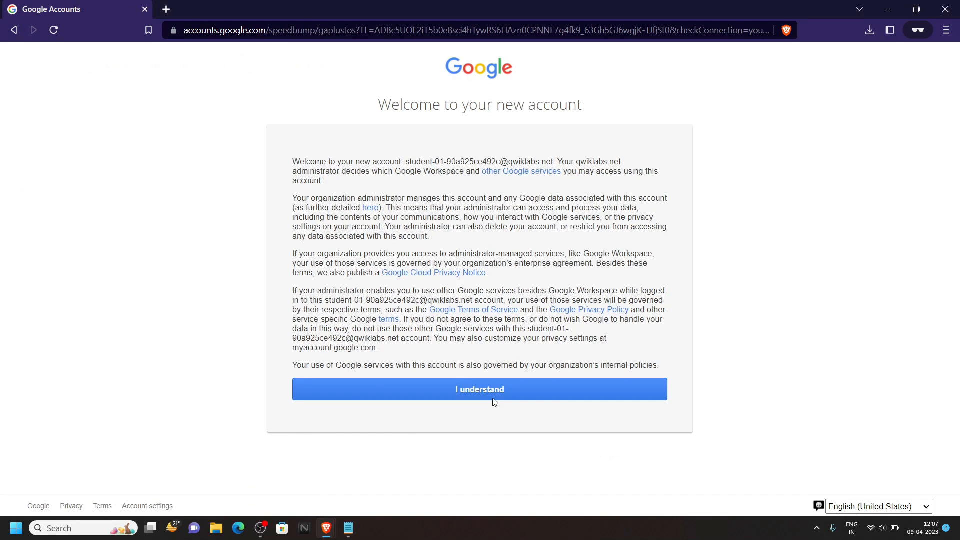
pyautogui.click(479, 389)
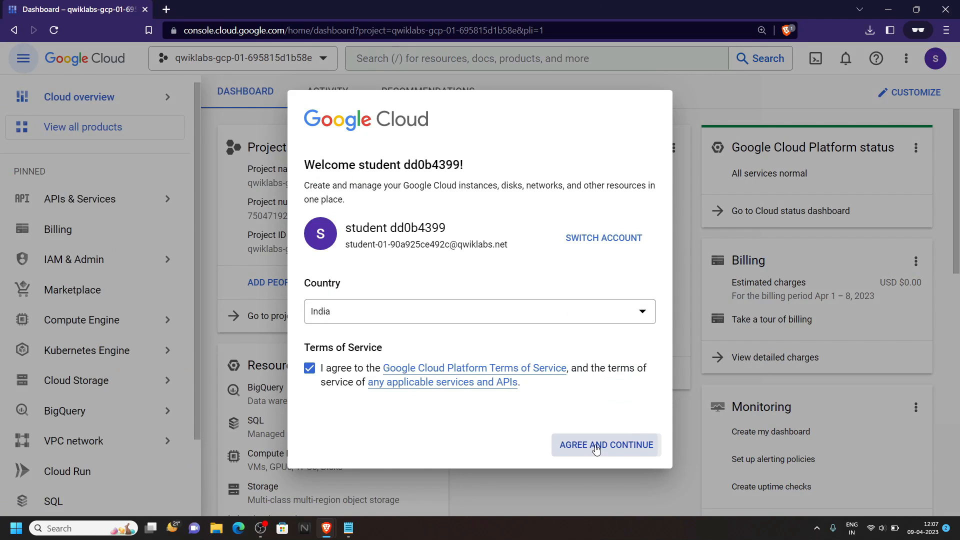
# Accept the console terms and start a Cloud Shell session, collapsing the side navigation.
pyautogui.click(605, 444)
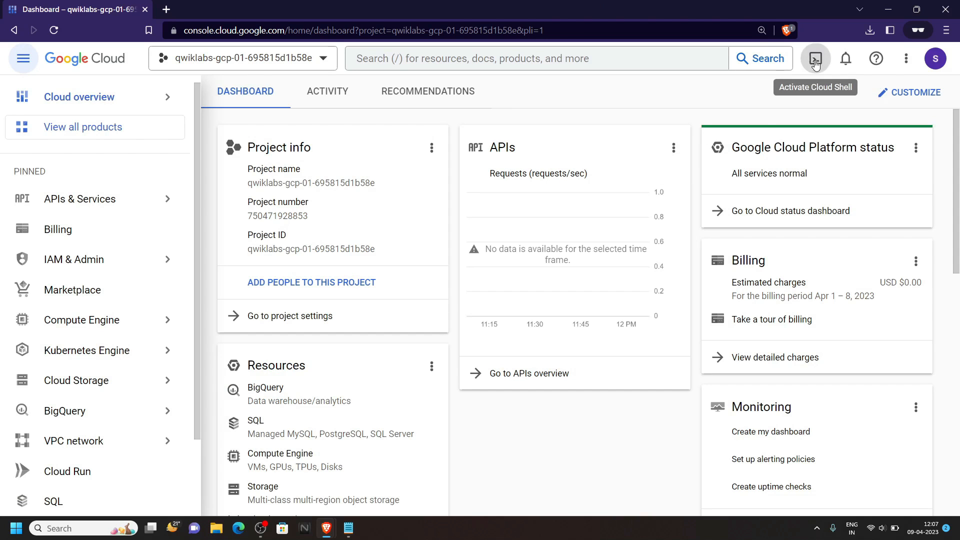
pyautogui.click(815, 58)
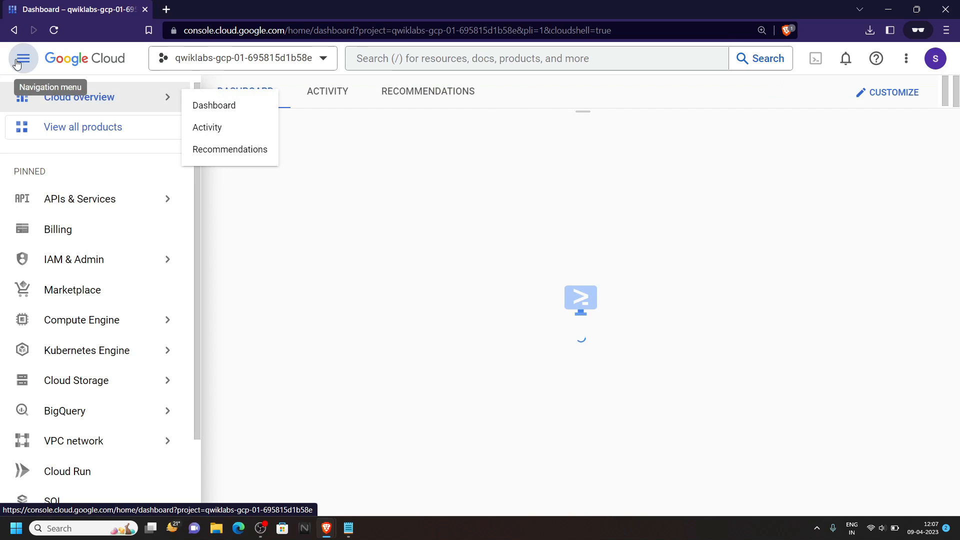
pyautogui.click(23, 58)
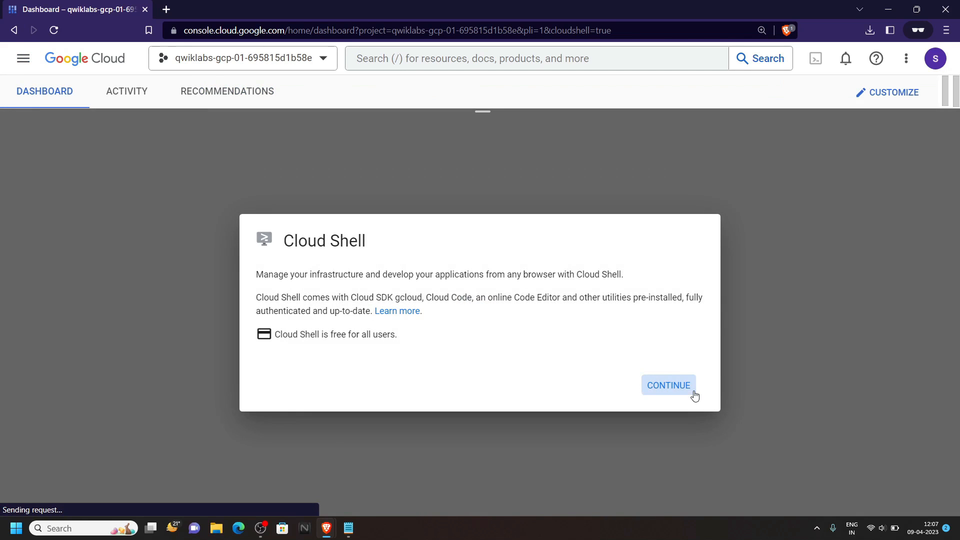
pyautogui.click(667, 385)
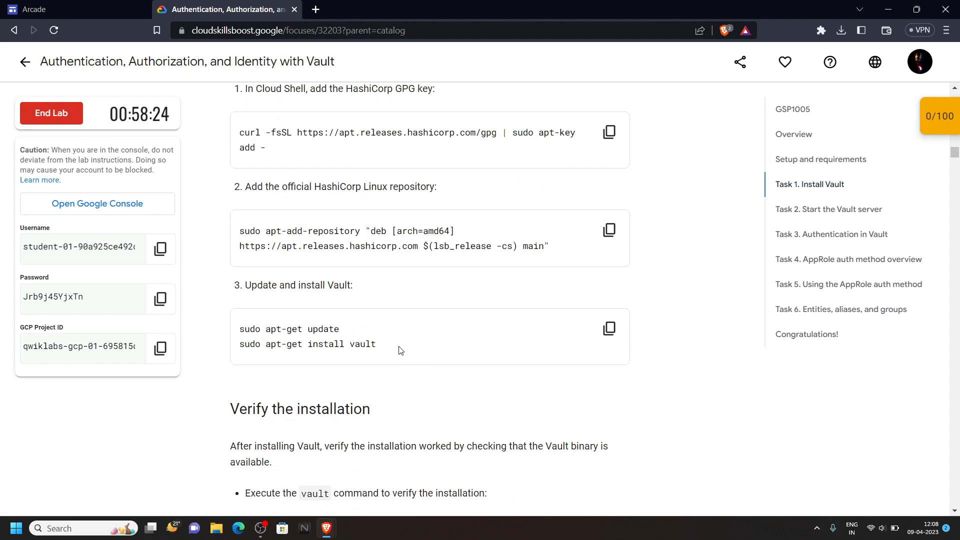
# Copy Task 1's HashiCorp GPG key command from the lab instructions for Cloud Shell.
pyautogui.scroll(-3)
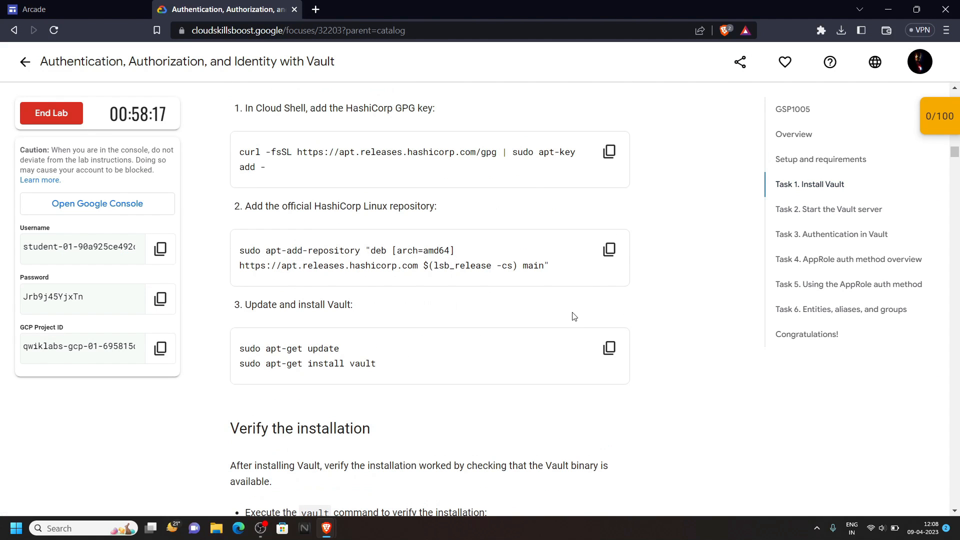
pyautogui.click(609, 151)
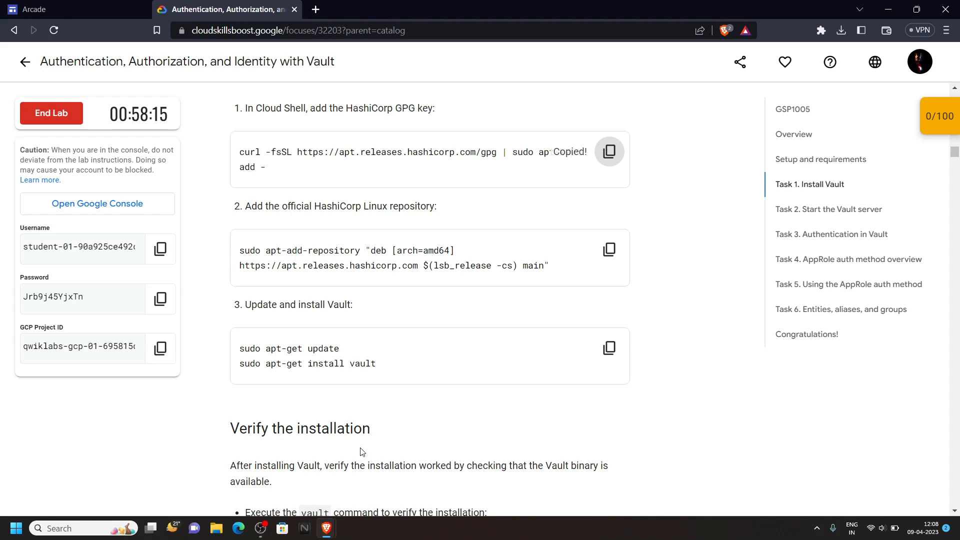
pyautogui.click(73, 9)
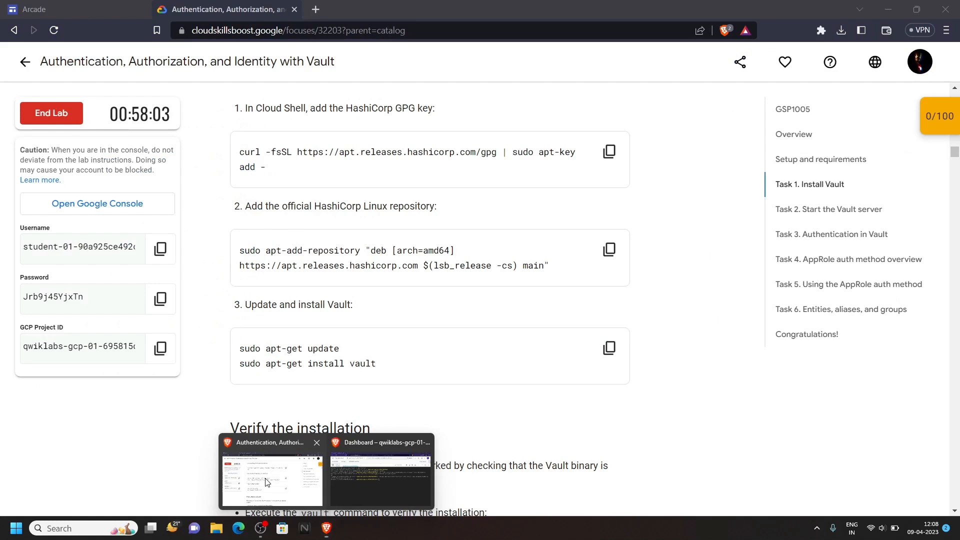
# Run the Vault 1.13.1 install commands in Cloud Shell and return to the lab instructions.
pyautogui.click(609, 349)
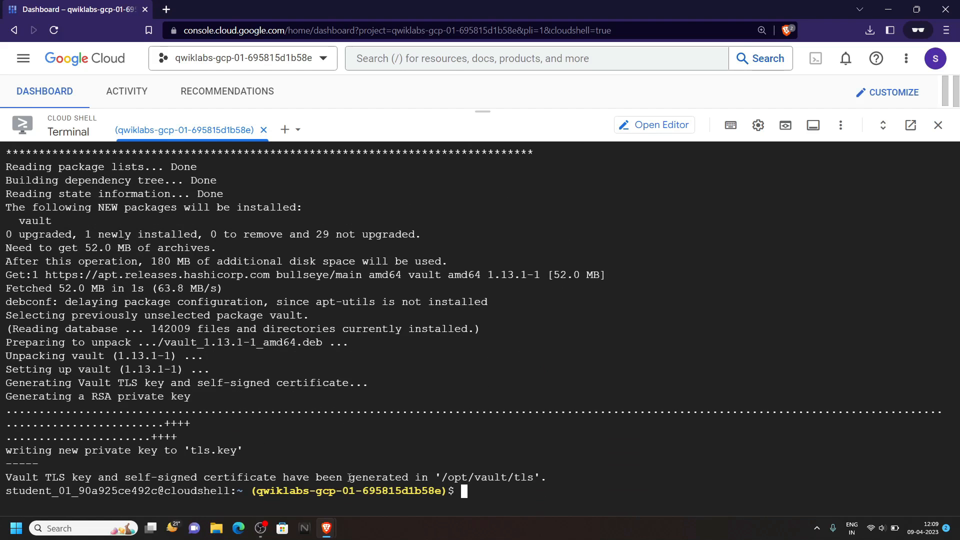
pyautogui.click(225, 9)
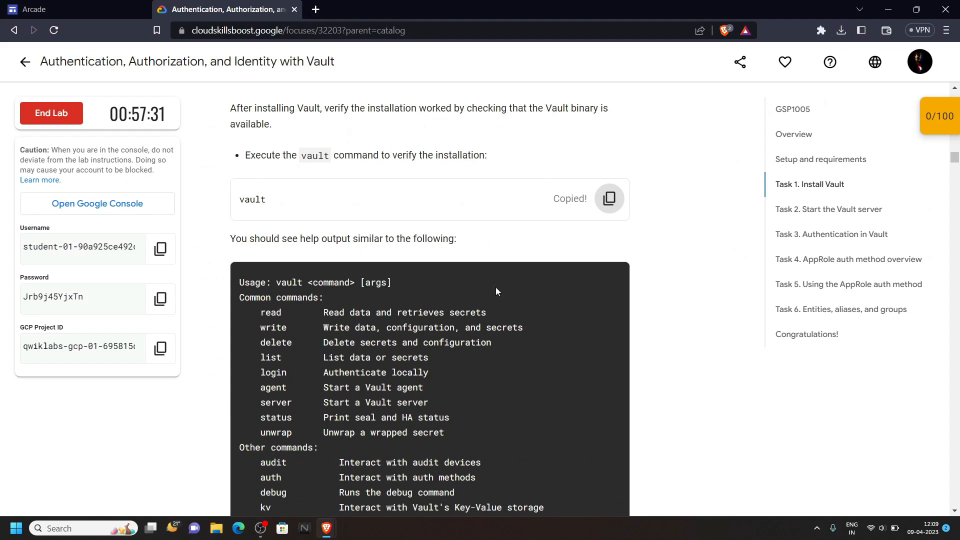
# Jump to Task 2 and copy the vault server -dev start command.
pyautogui.click(73, 9)
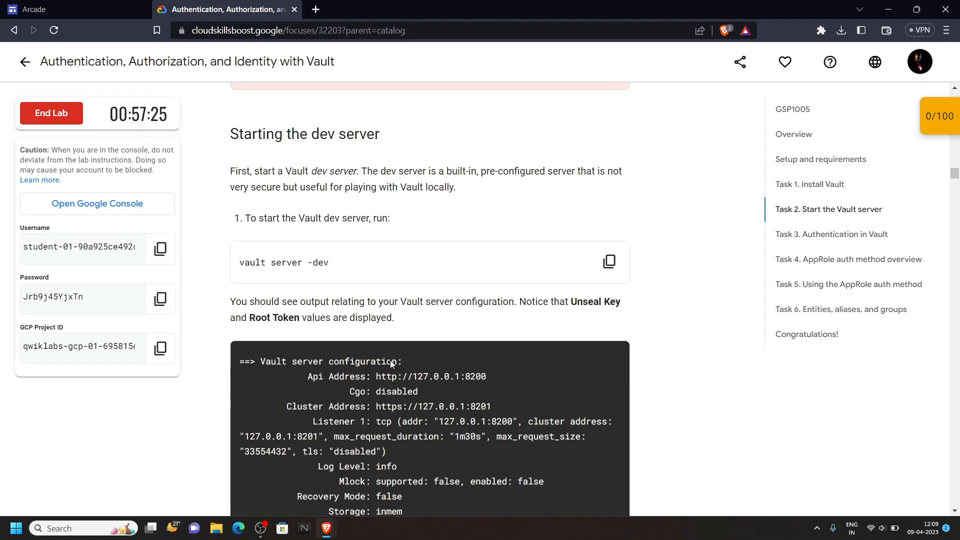
pyautogui.click(607, 261)
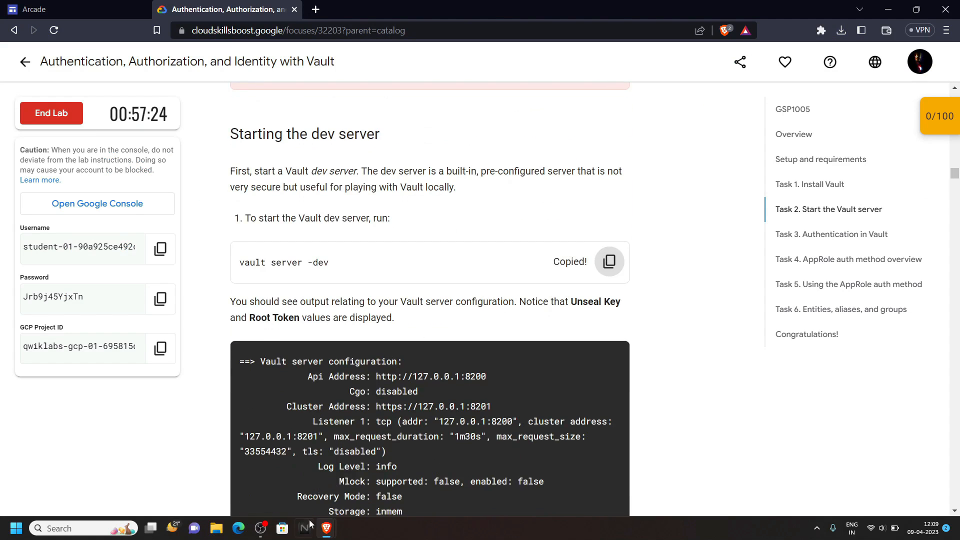
# Run the Vault dev server in Cloud Shell and add a second terminal tab.
pyautogui.click(73, 9)
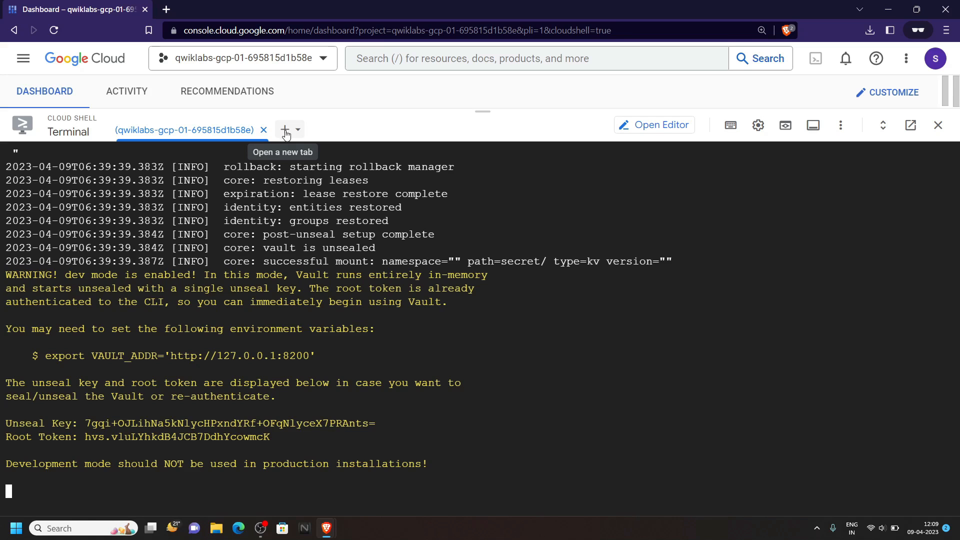
pyautogui.click(284, 130)
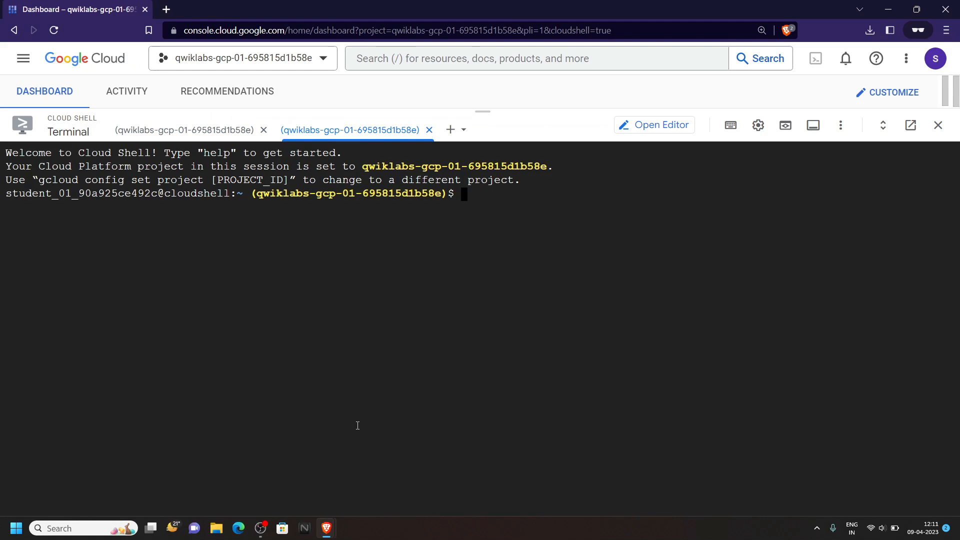
# Copy the export VAULT_ADDR command and Task 5's vault kv put webapp test-data command.
pyautogui.click(227, 9)
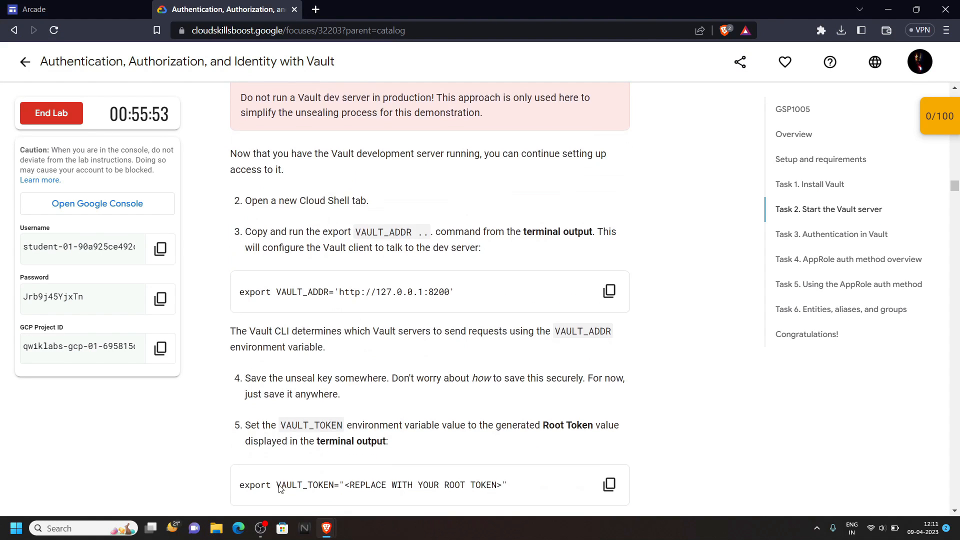
pyautogui.click(608, 291)
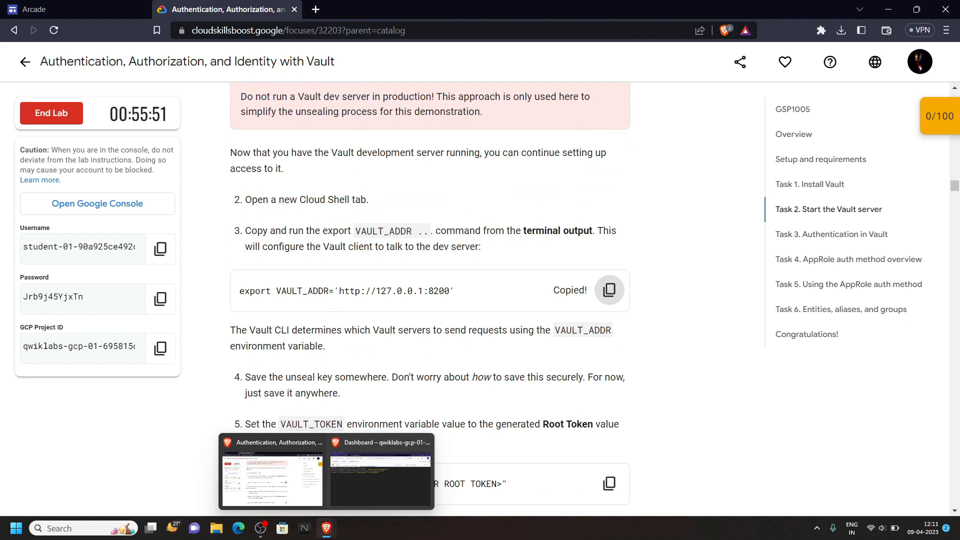
pyautogui.click(379, 471)
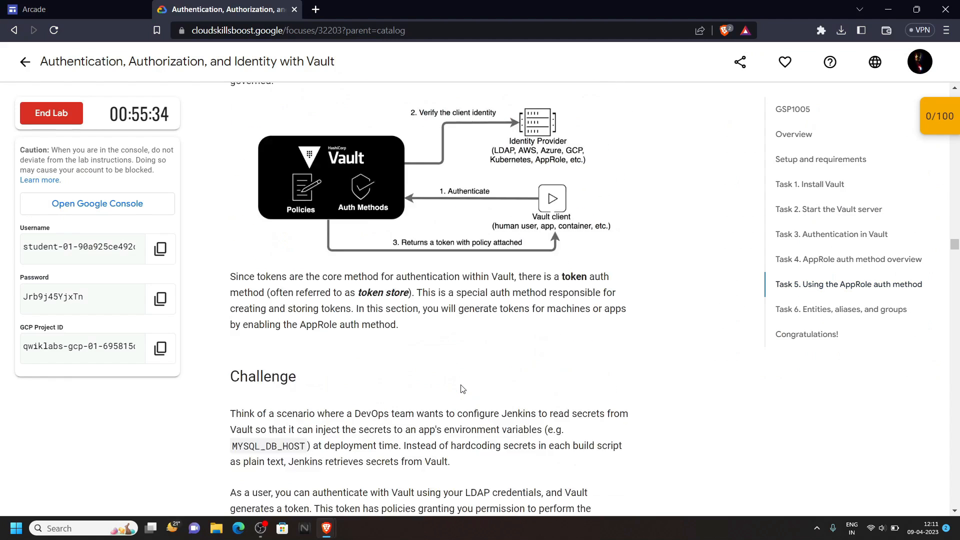
pyautogui.scroll(-3)
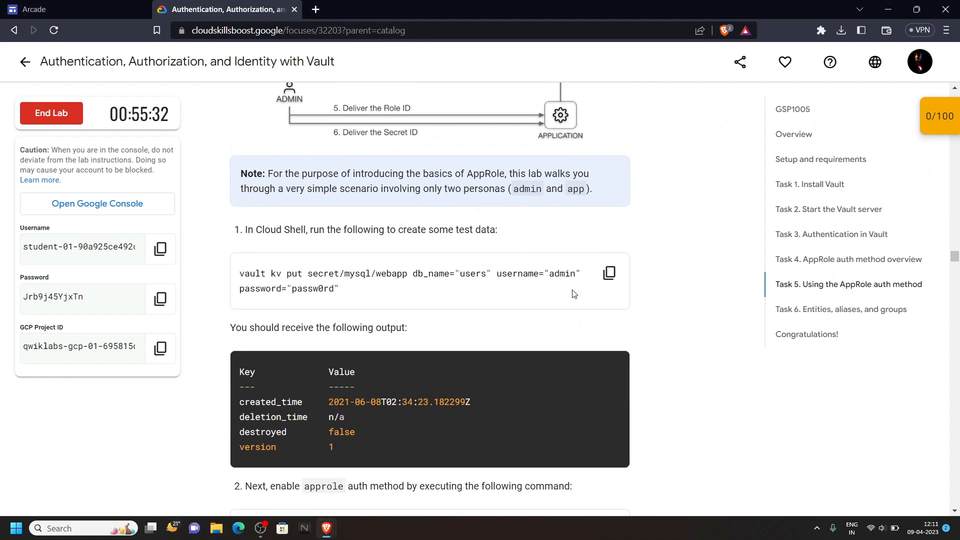
pyautogui.click(609, 273)
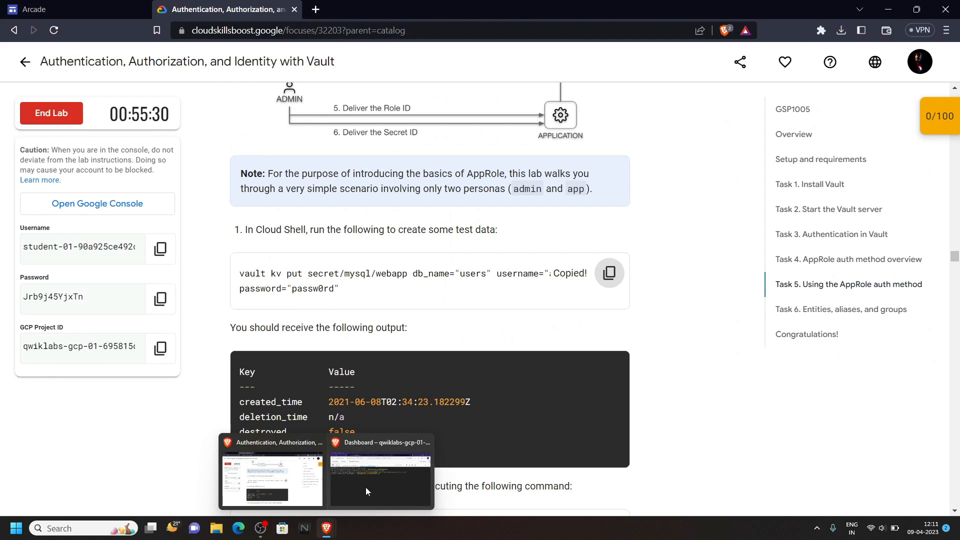
# Export VAULT_ADDR and store the webapp test secrets at secret/mysql/webapp in Cloud Shell.
pyautogui.click(380, 478)
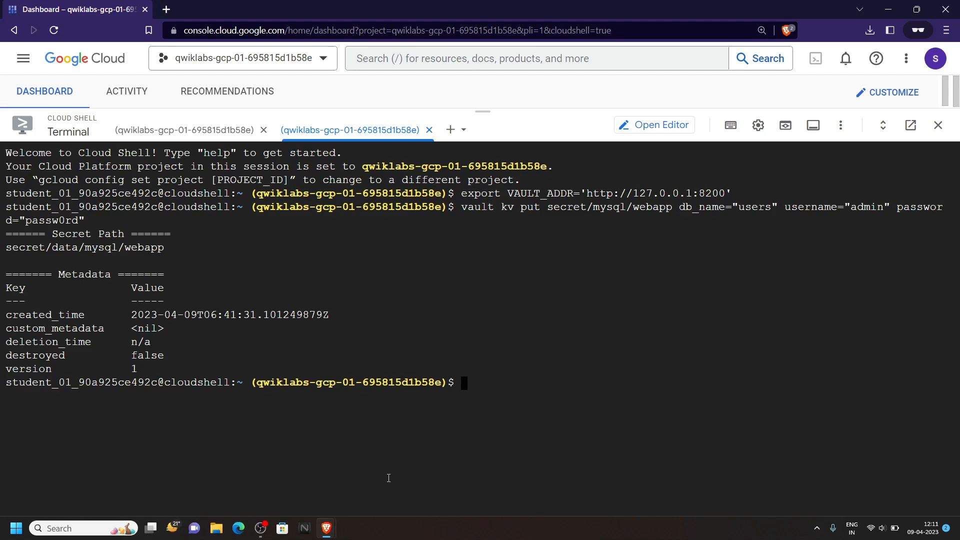
pyautogui.click(225, 9)
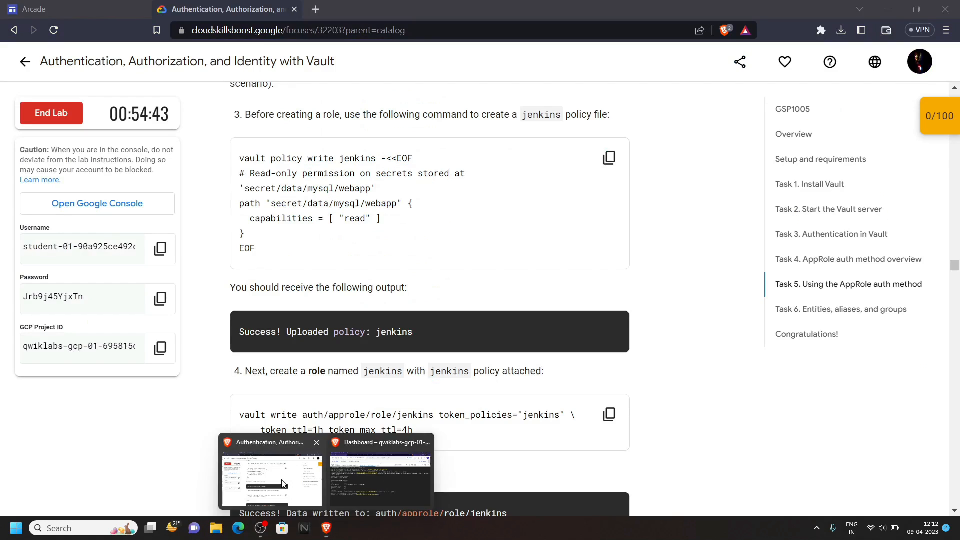
# Copy the vault policy write jenkins block and the auth/approle/role/jenkins creation command.
pyautogui.click(609, 158)
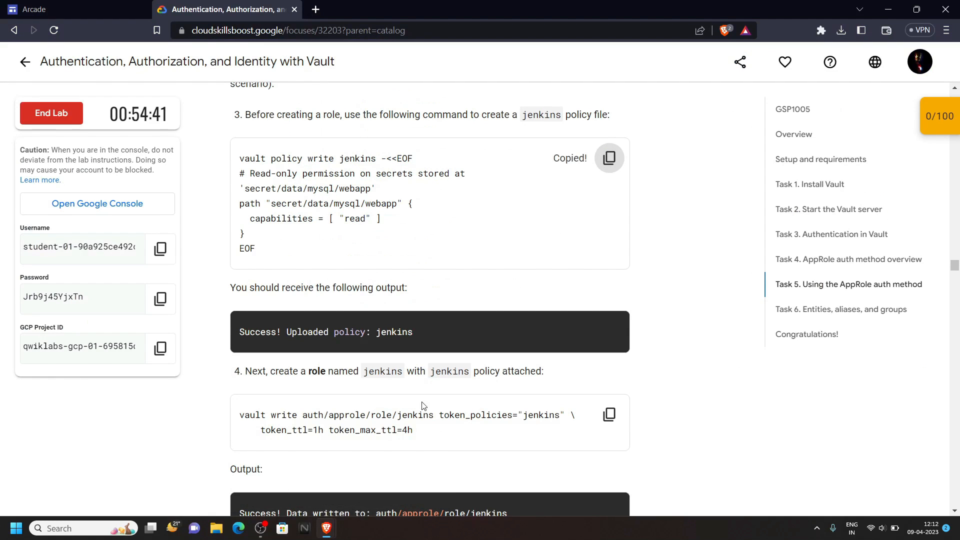
pyautogui.click(76, 9)
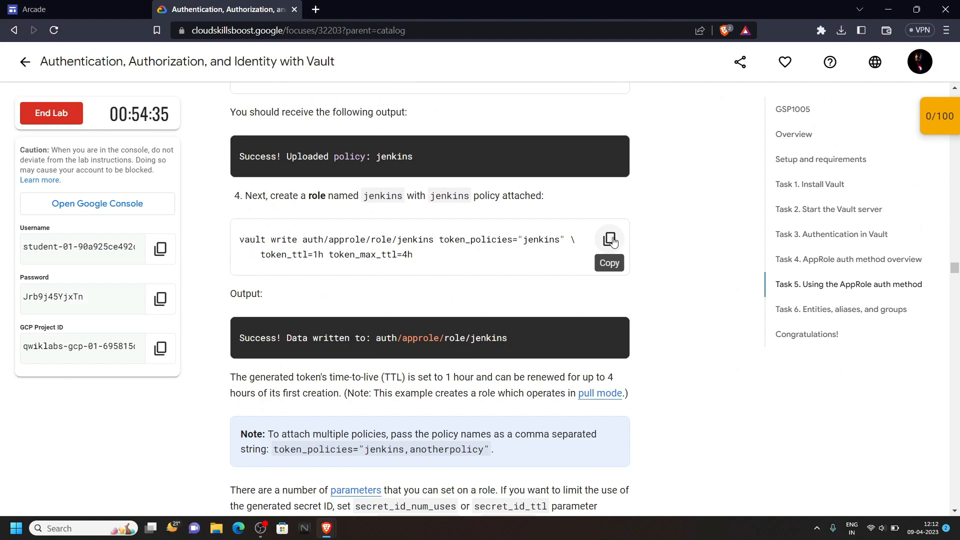
pyautogui.click(73, 9)
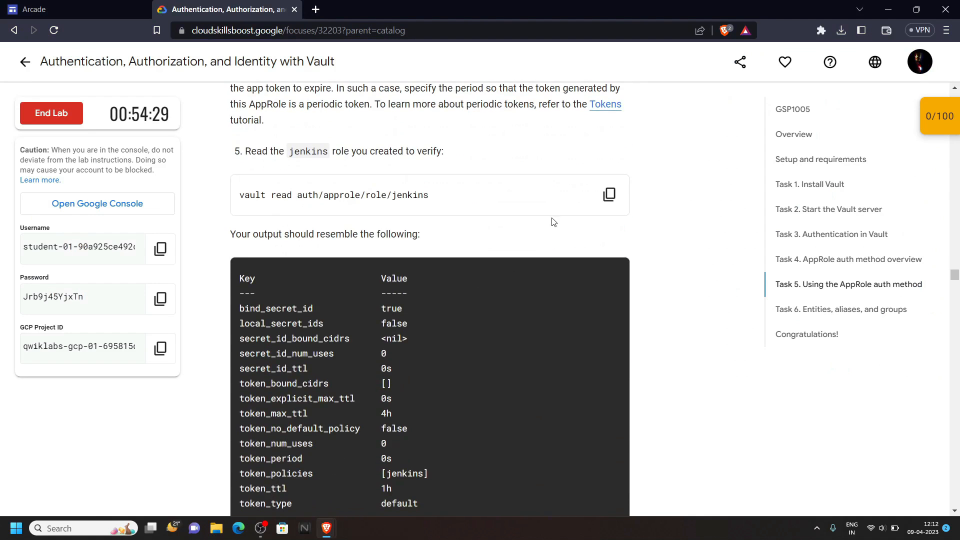
# Run the command that reads the jenkins role settings in Cloud Shell.
pyautogui.click(609, 194)
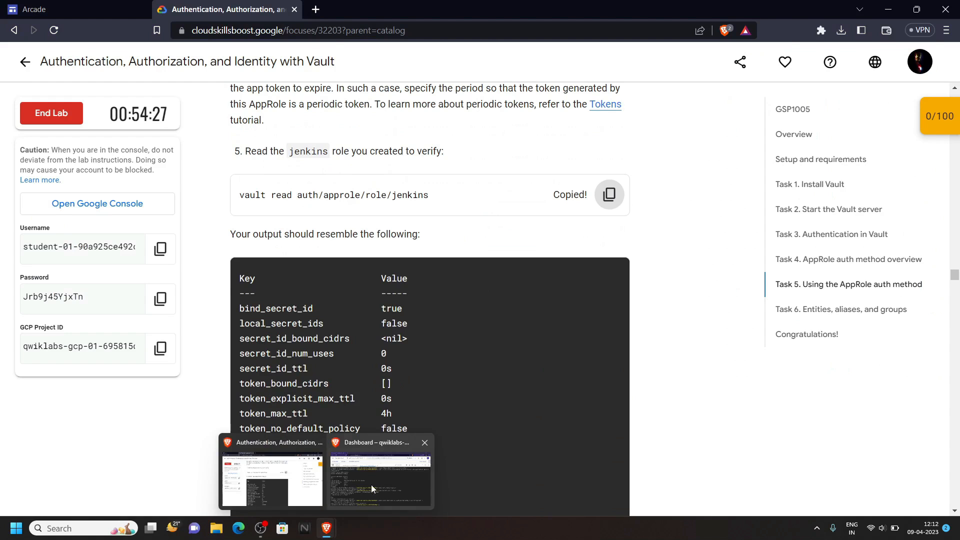
pyautogui.click(378, 481)
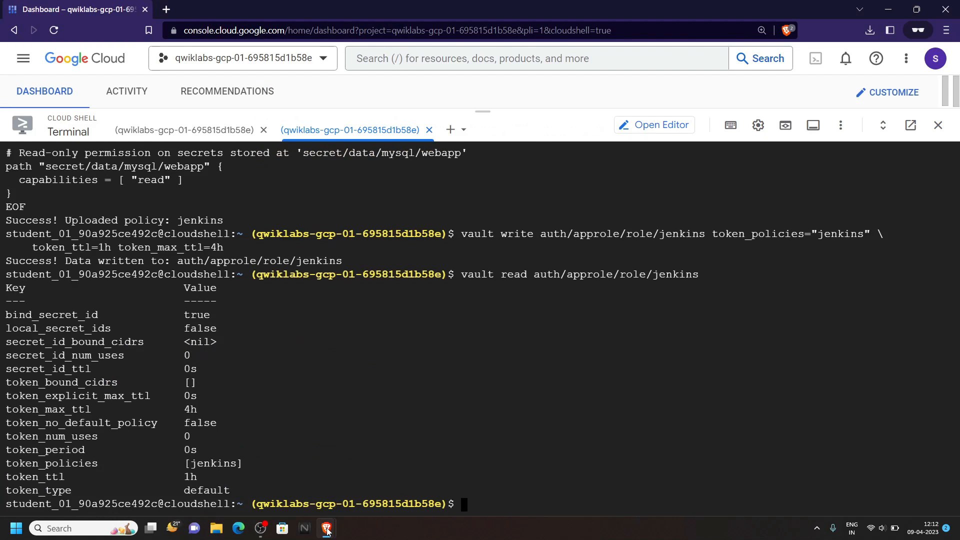
pyautogui.click(326, 528)
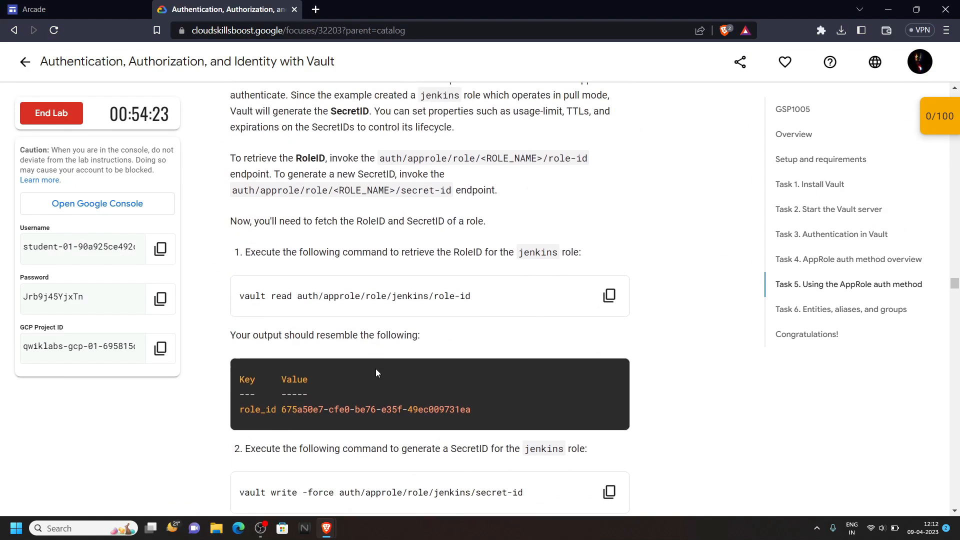
pyautogui.scroll(-3)
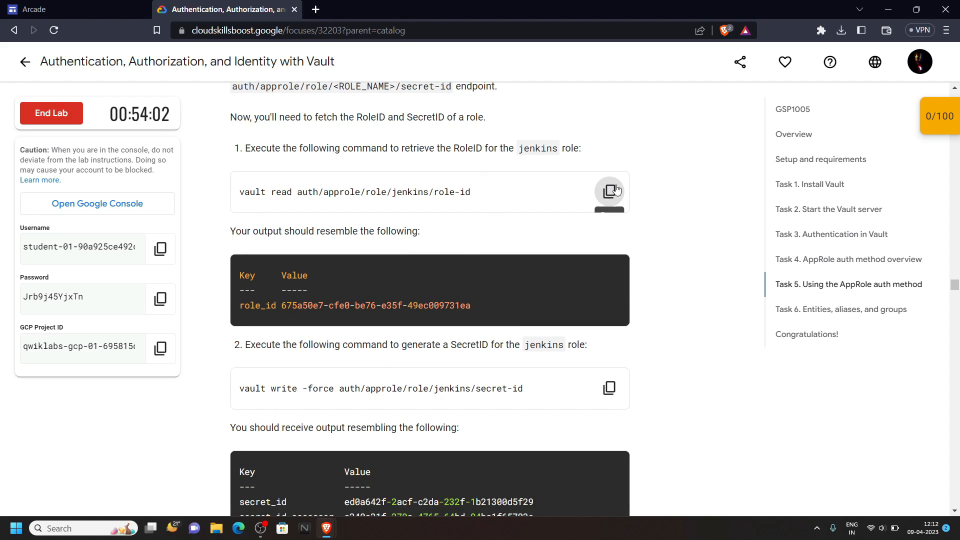
# Retrieve the jenkins RoleID in Cloud Shell.
pyautogui.click(609, 192)
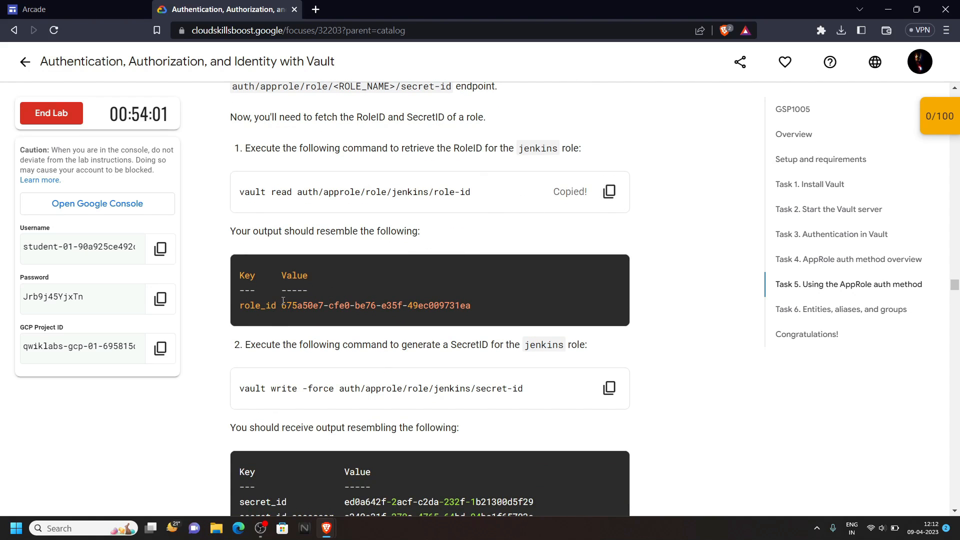
pyautogui.click(608, 190)
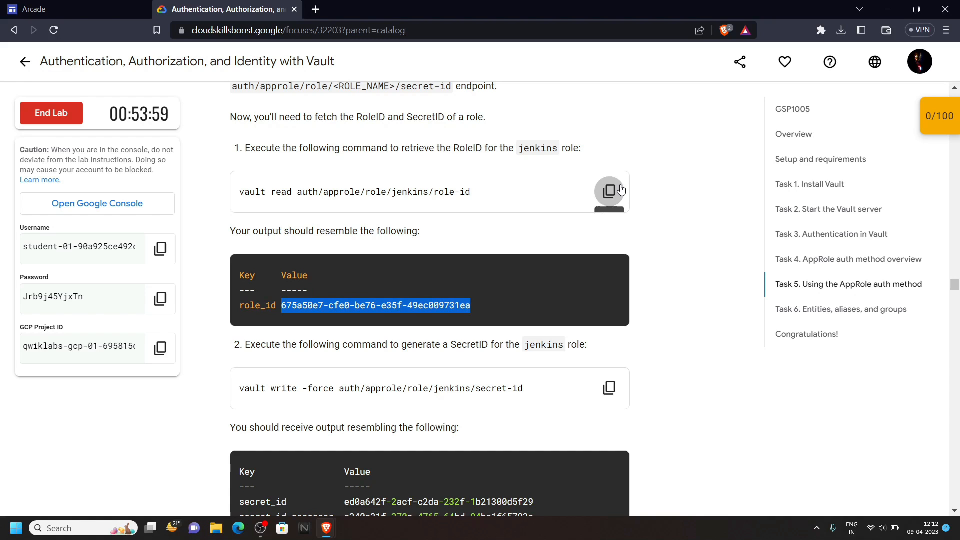
pyautogui.click(610, 192)
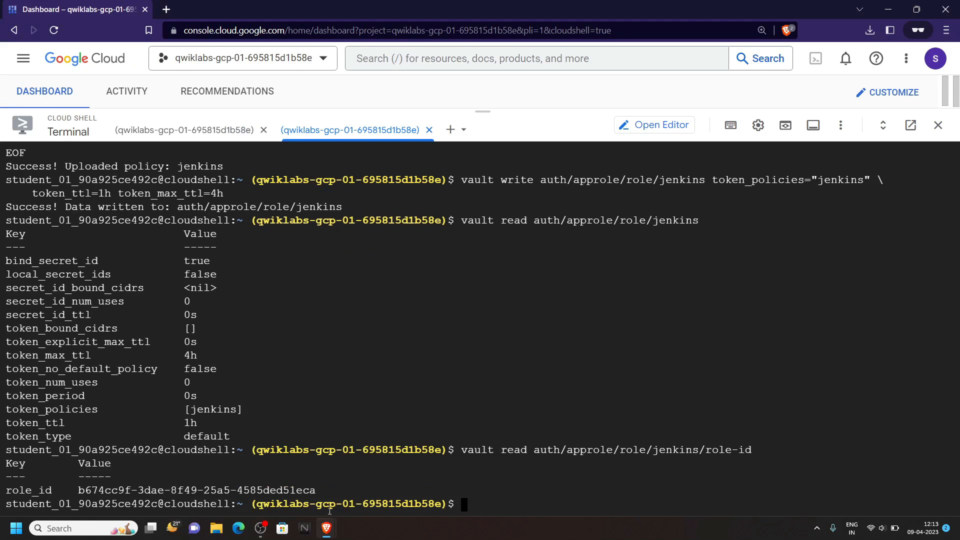
pyautogui.click(225, 9)
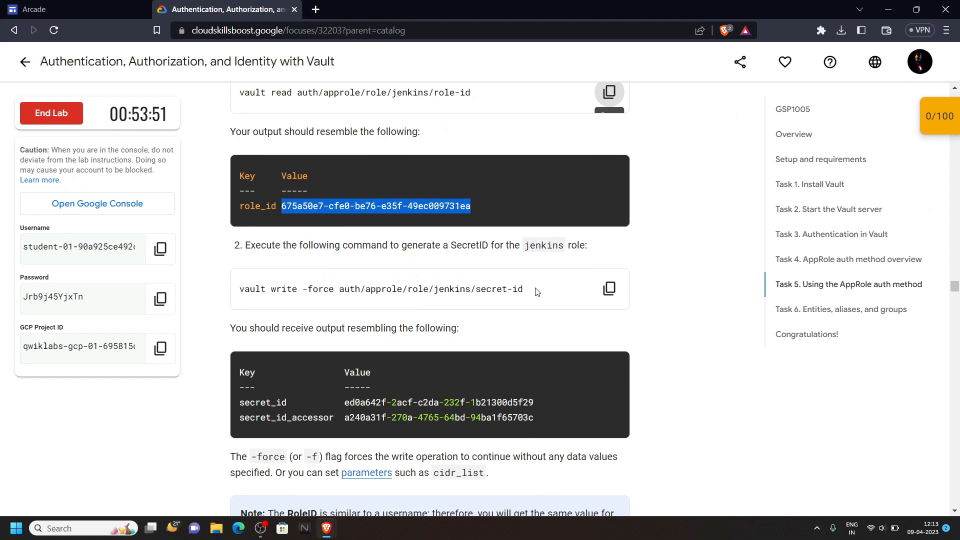
# Generate a new SecretID for jenkins and copy the AppRole login command.
pyautogui.click(609, 288)
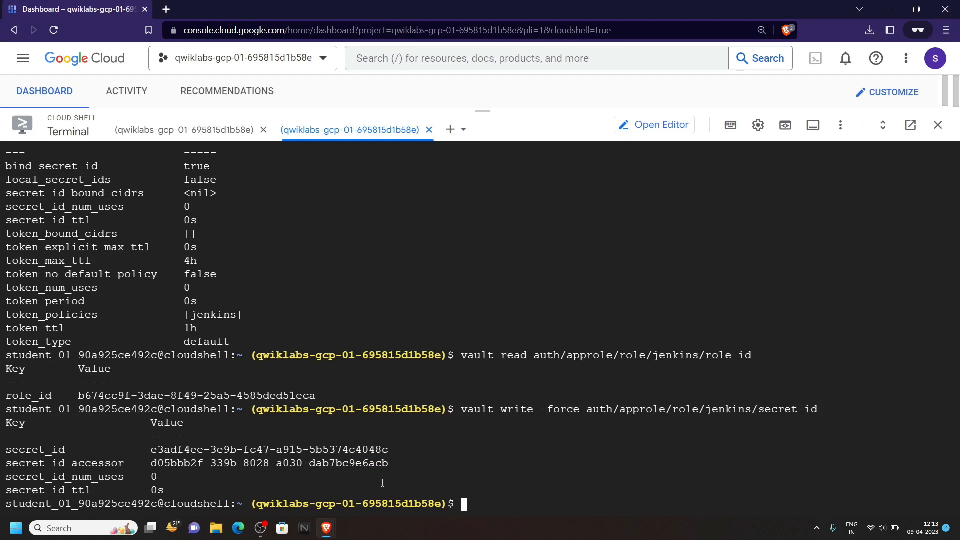
pyautogui.click(224, 9)
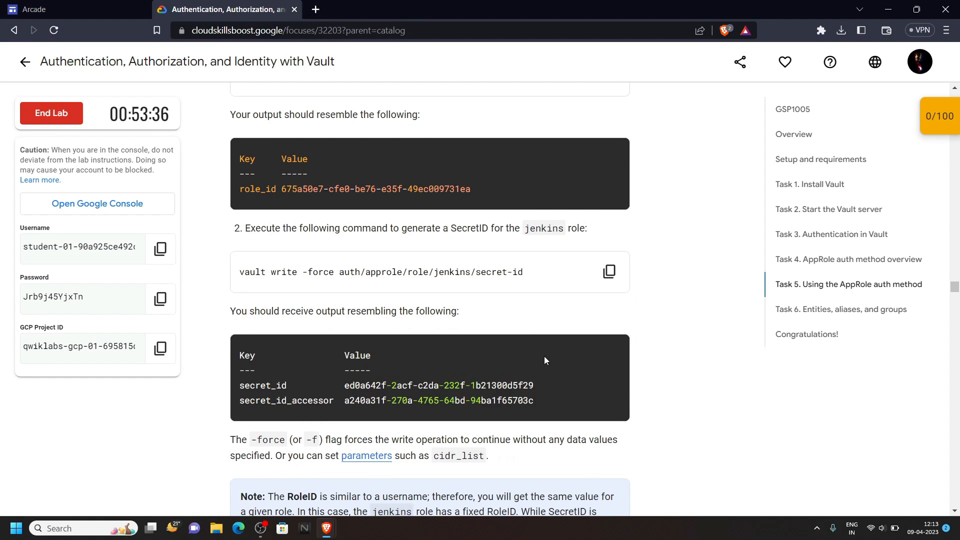
pyautogui.scroll(-3)
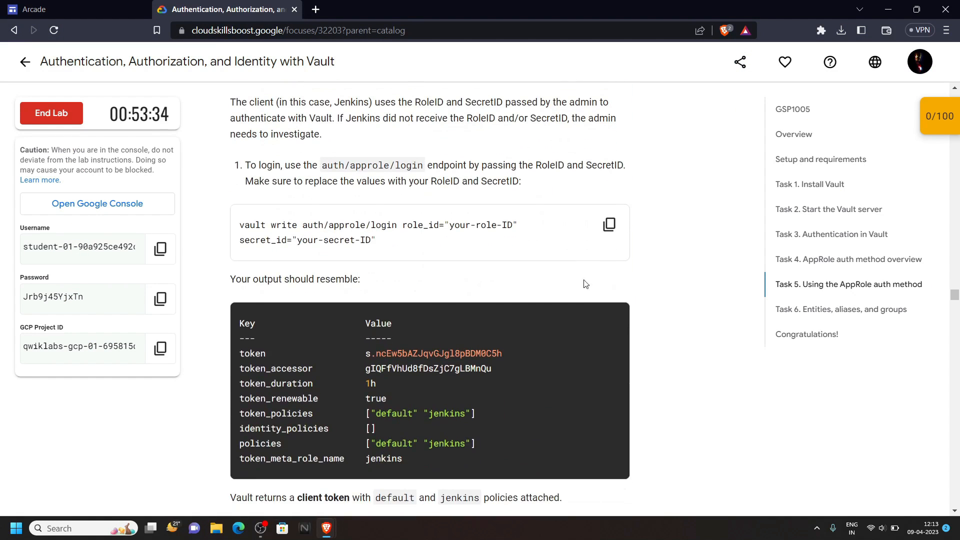
pyautogui.click(609, 224)
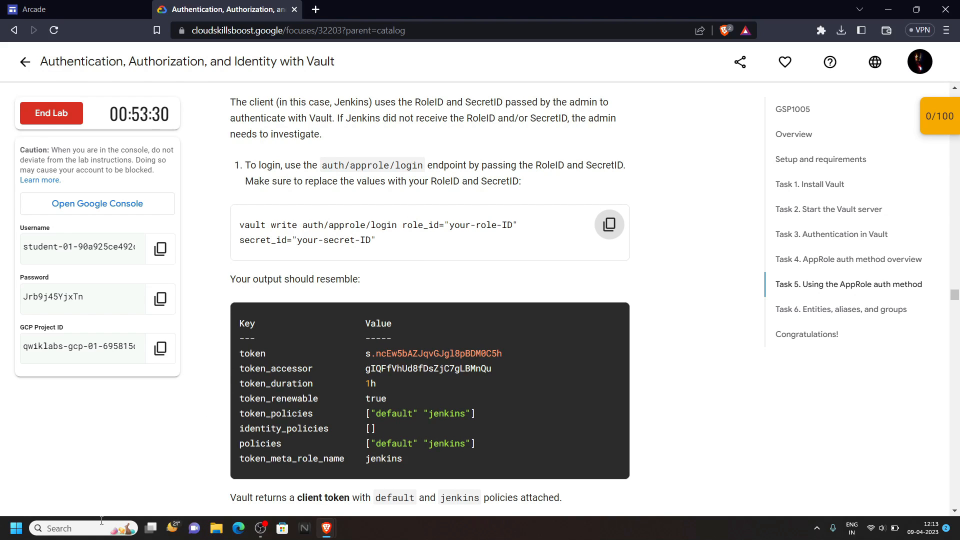
# Paste the AppRole login command into a new Notepad note and fill in the role and secret ID values.
pyautogui.write('not')
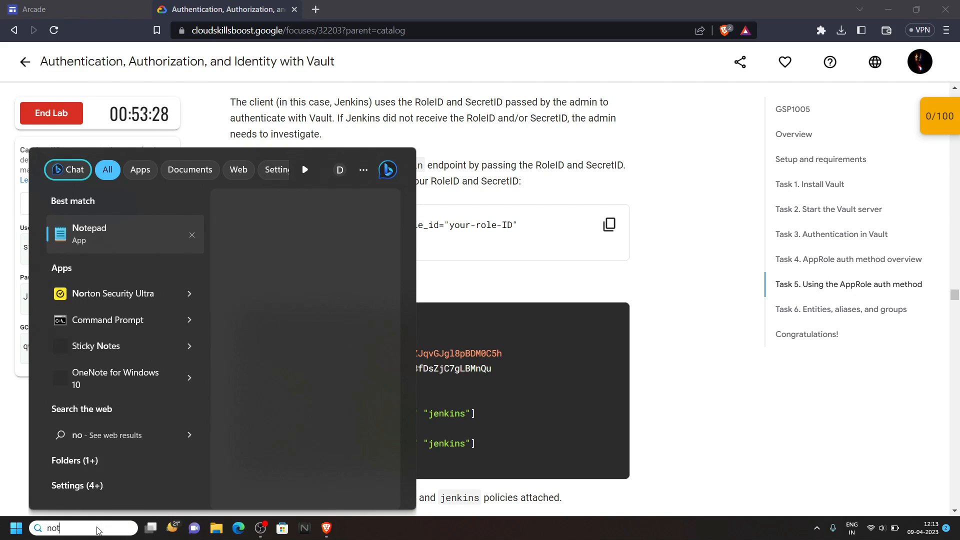
pyautogui.click(89, 234)
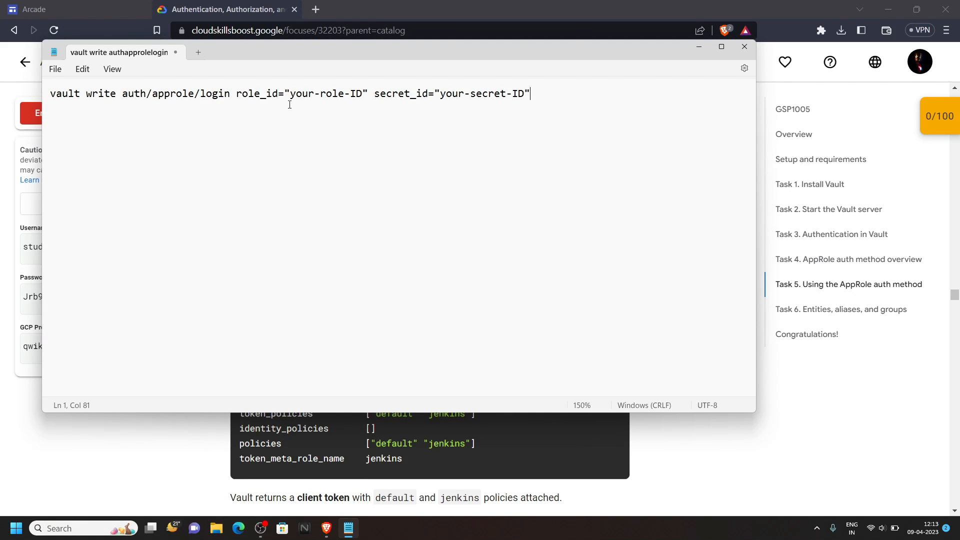
pyautogui.doubleClick(326, 94)
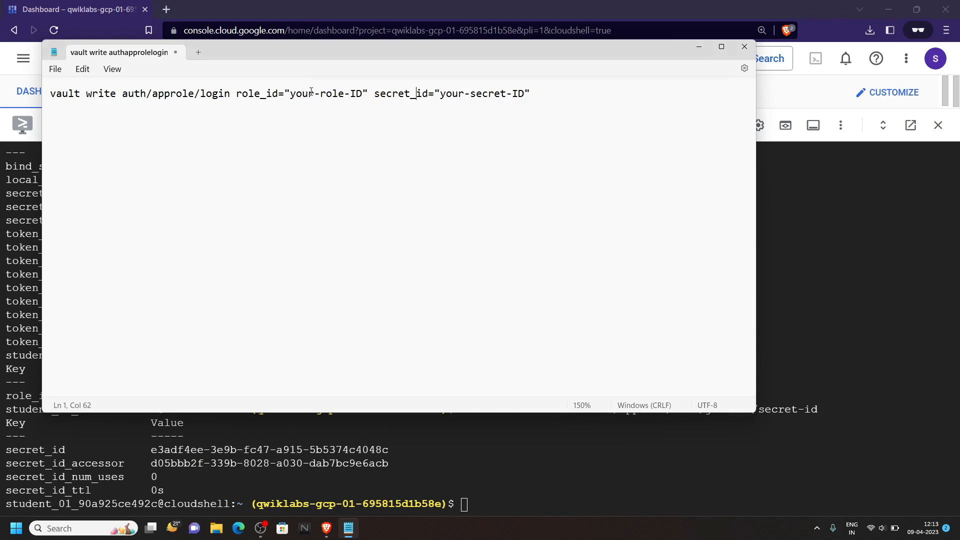
pyautogui.doubleClick(326, 93)
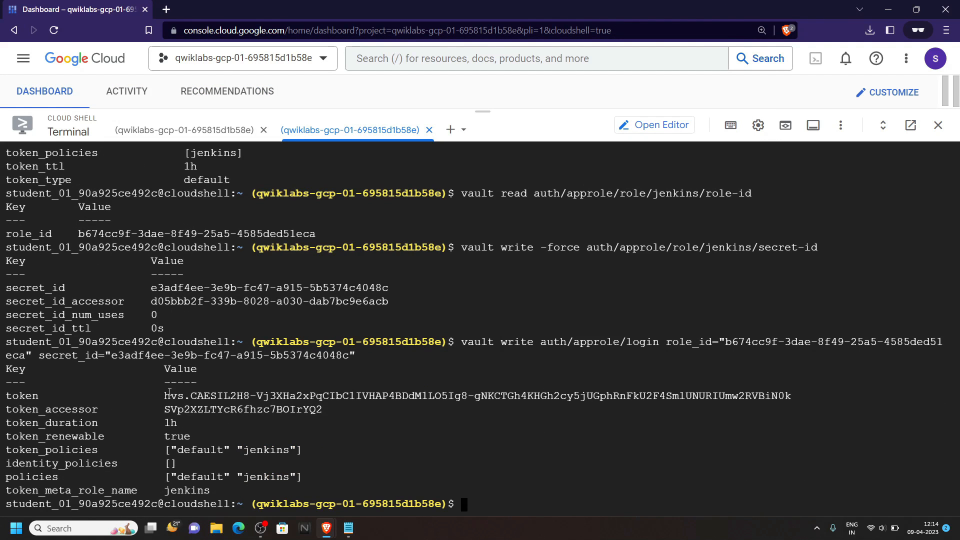
# Log in with the jenkins AppRole and export the returned token as APP_TOKEN.
pyautogui.moveTo(164, 396); pyautogui.dragTo(589, 396)
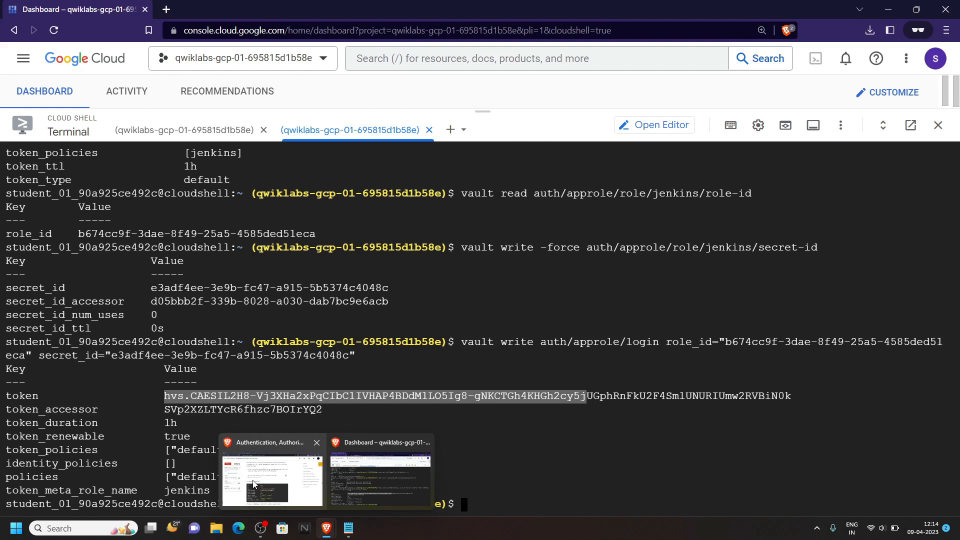
pyautogui.click(271, 475)
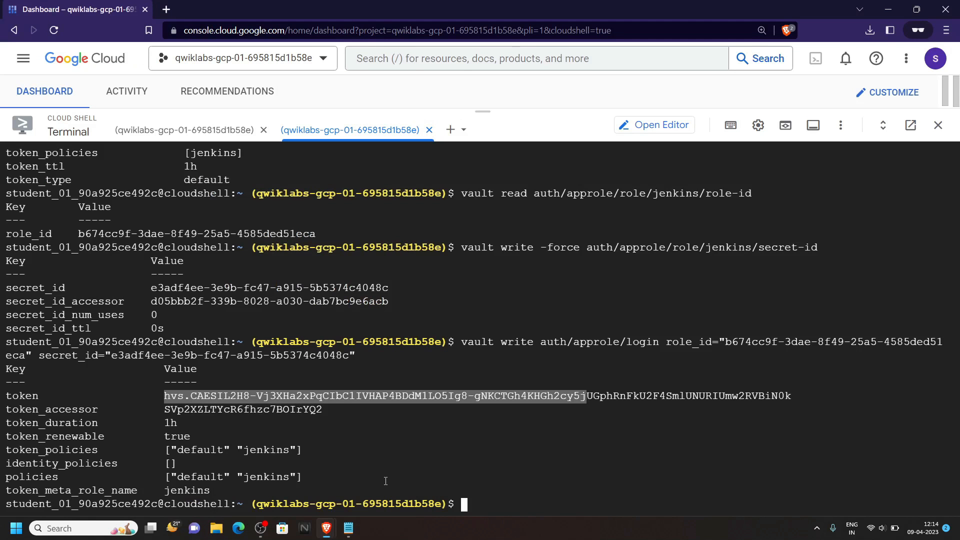
pyautogui.write('export APP_TOKEN="')
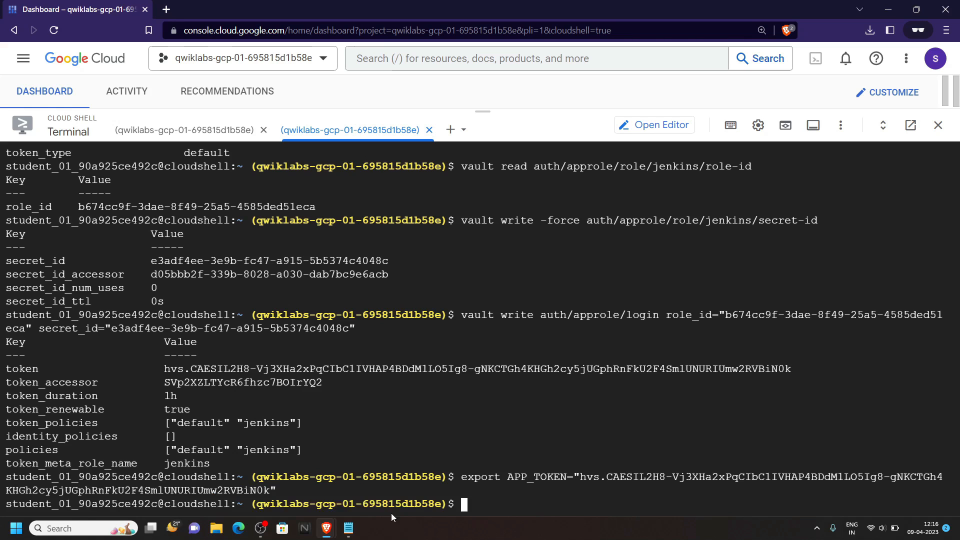
# Read the webapp secret with vault kv get using the app token.
pyautogui.click(225, 9)
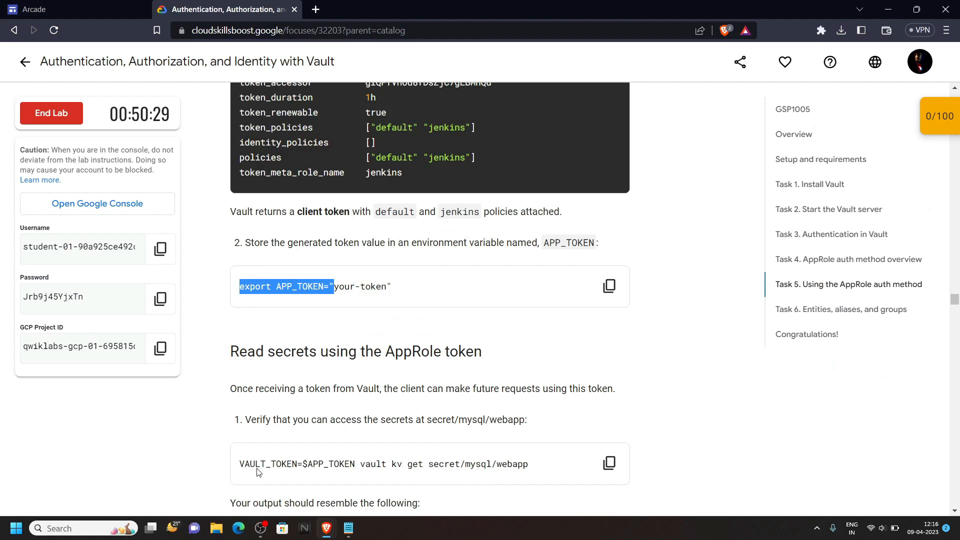
pyautogui.click(609, 463)
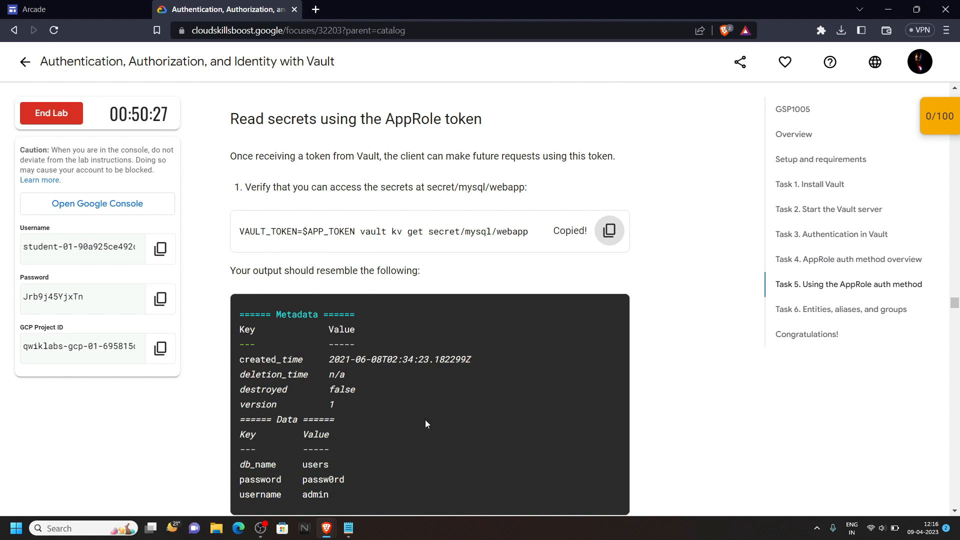
pyautogui.click(74, 9)
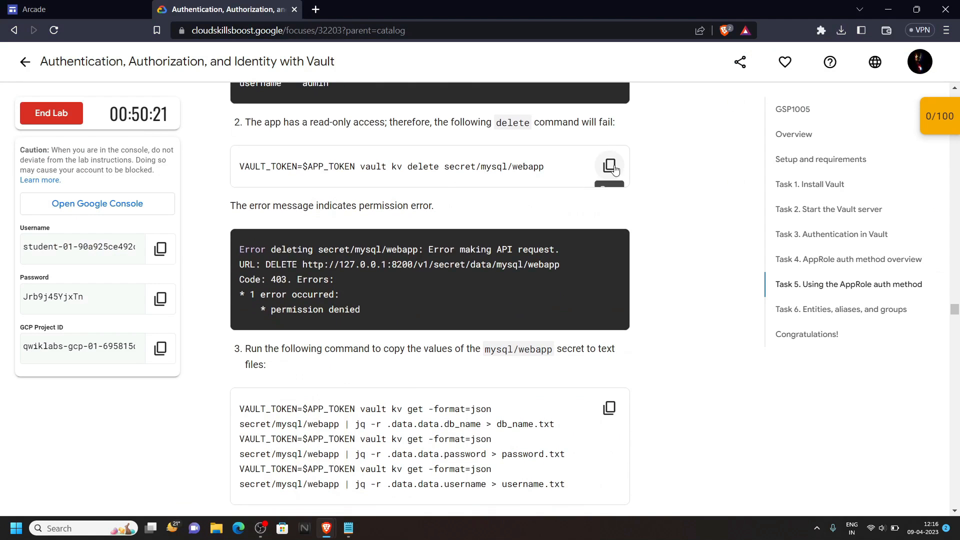
# Attempt vault kv delete on the webapp secret, getting permission denied, and copy the save-to-file commands.
pyautogui.click(609, 165)
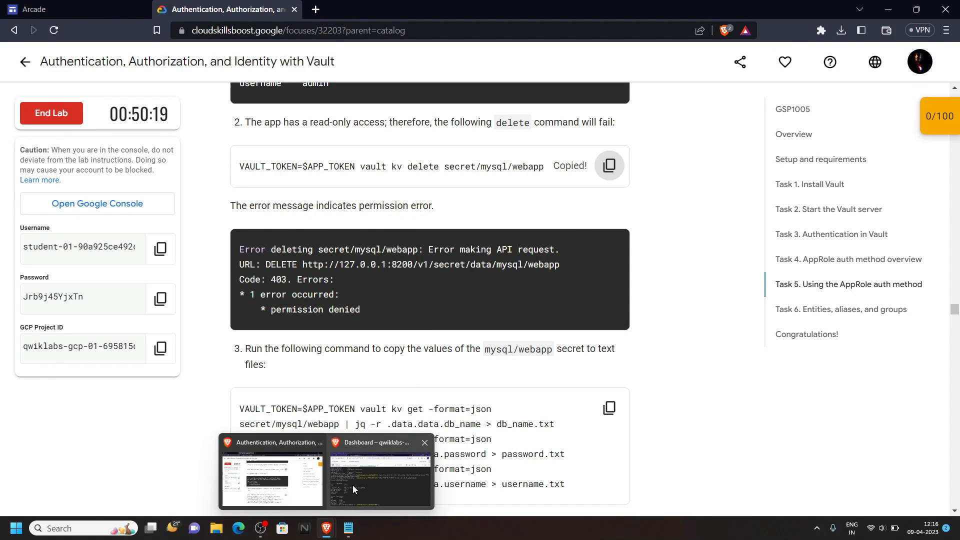
pyautogui.click(380, 479)
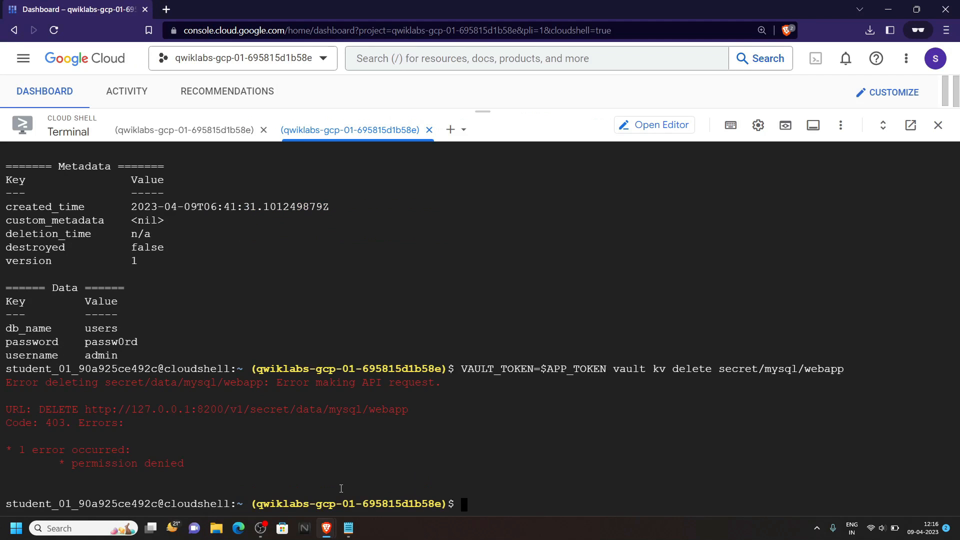
pyautogui.click(227, 9)
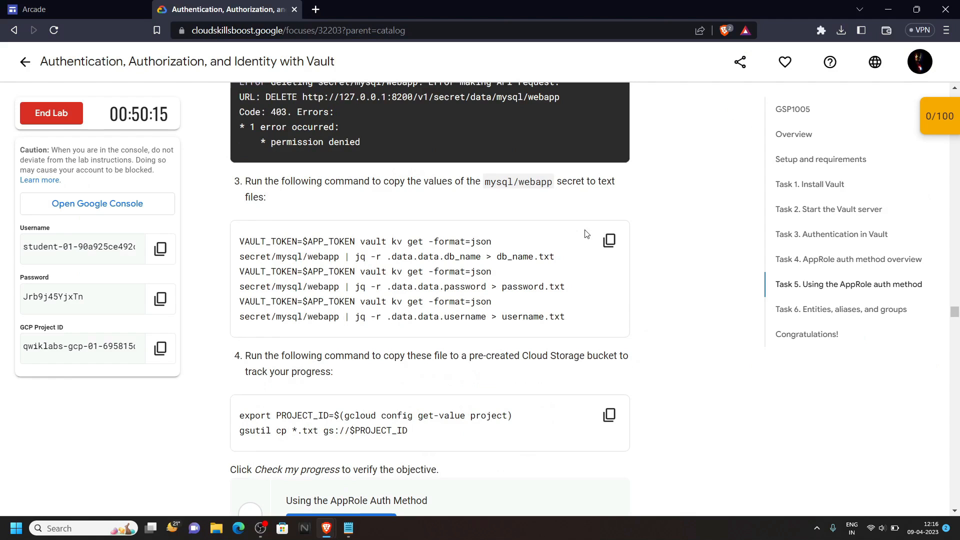
pyautogui.click(609, 239)
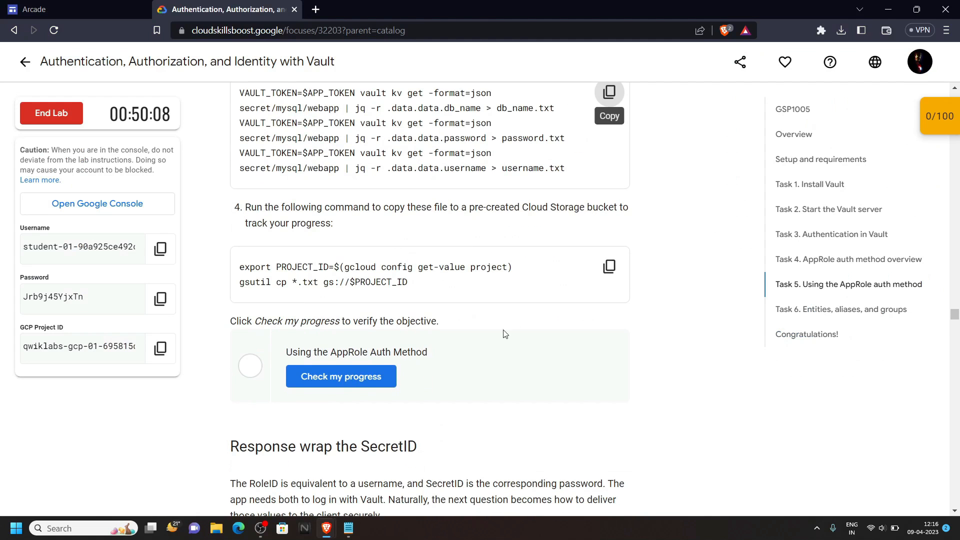
# Upload the secret files to the bucket with gsutil cp and run the AppRole progress check.
pyautogui.click(610, 266)
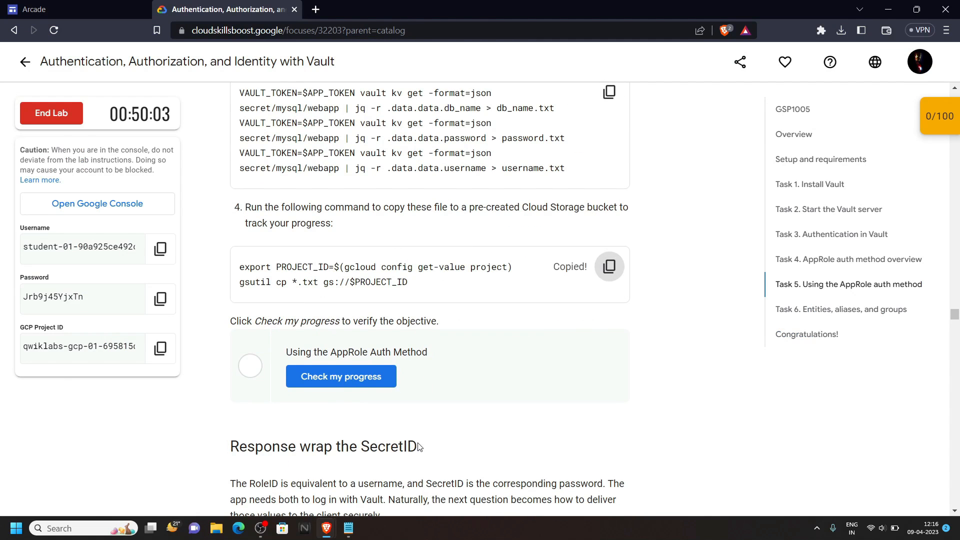
pyautogui.click(75, 9)
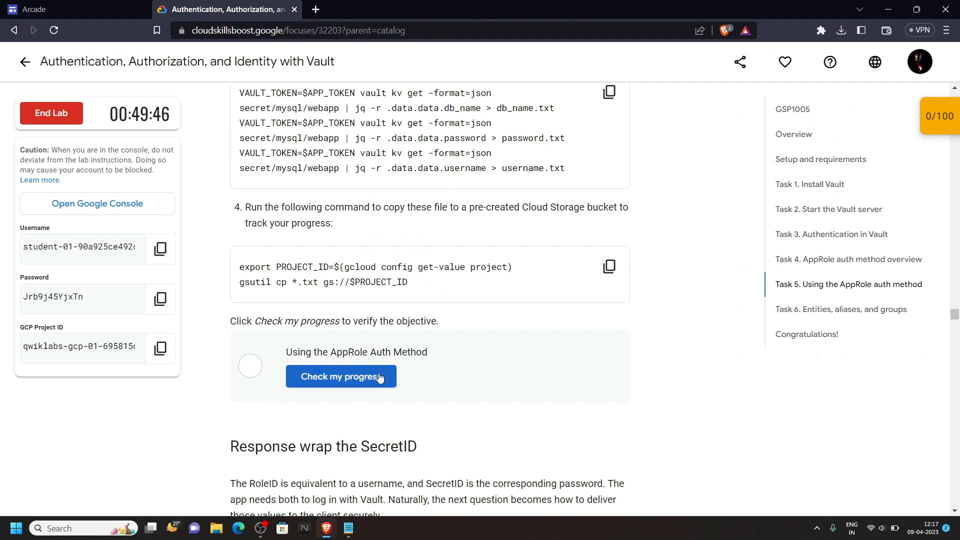
pyautogui.click(340, 376)
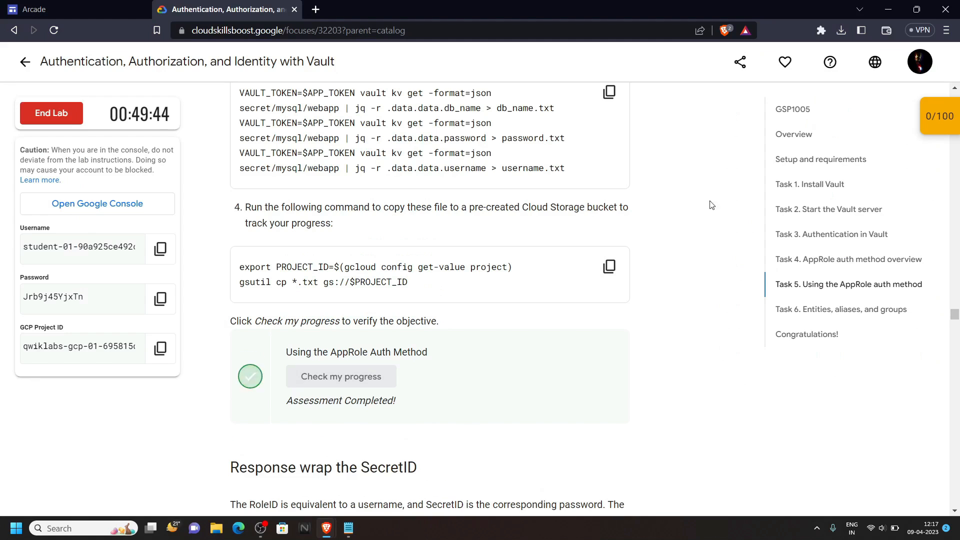